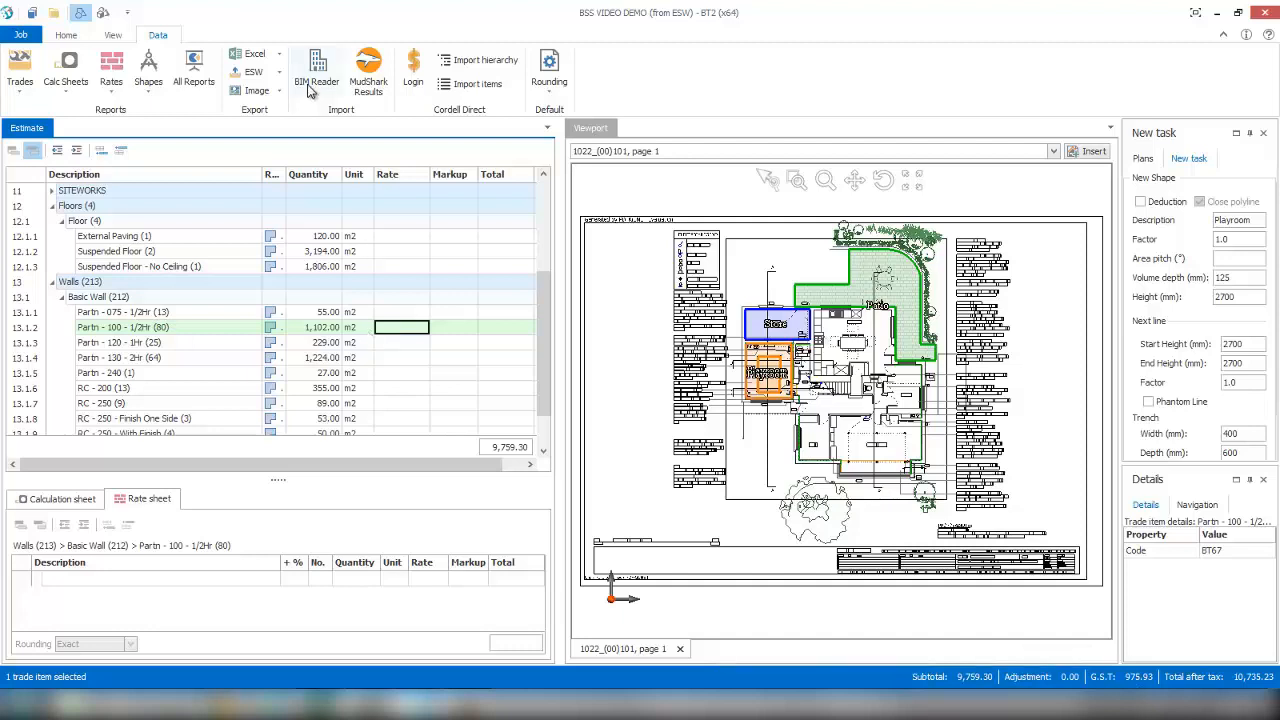
pyautogui.moveTo(434, 152)
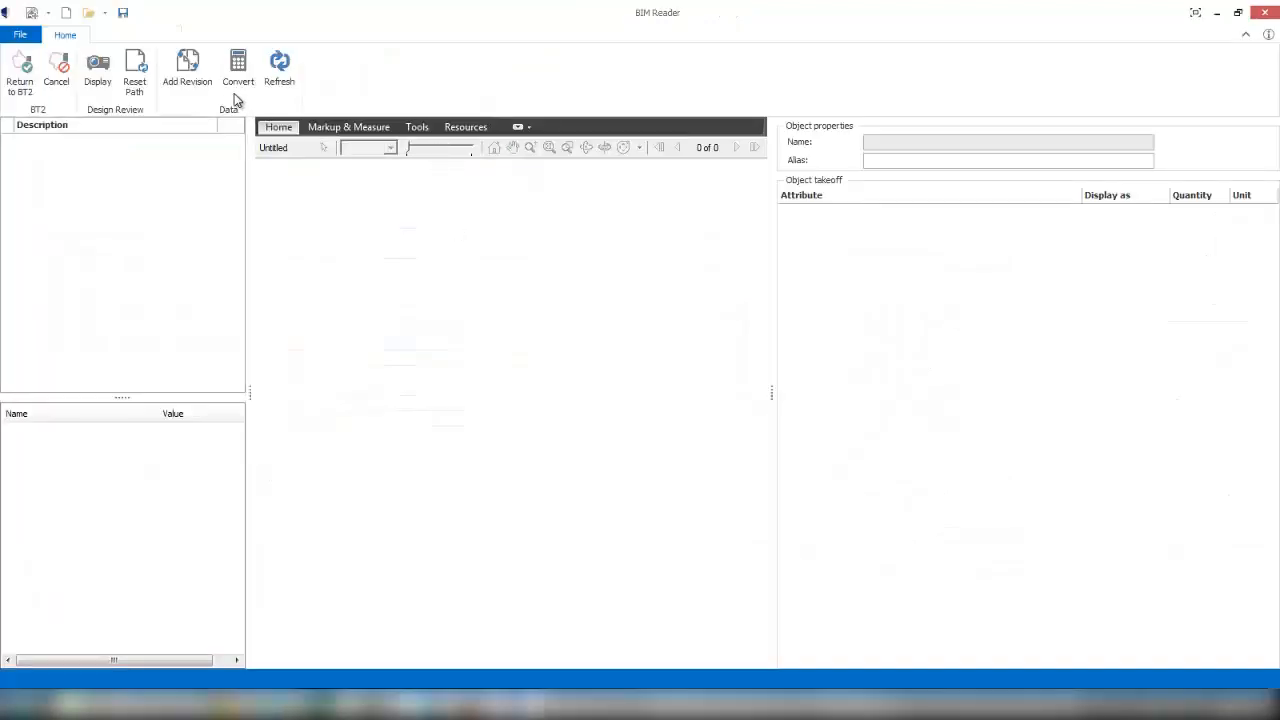
# - Open VideoDemo.bui from the Recent Takeoff list to load the Meadowgate model
pyautogui.click(20, 34)
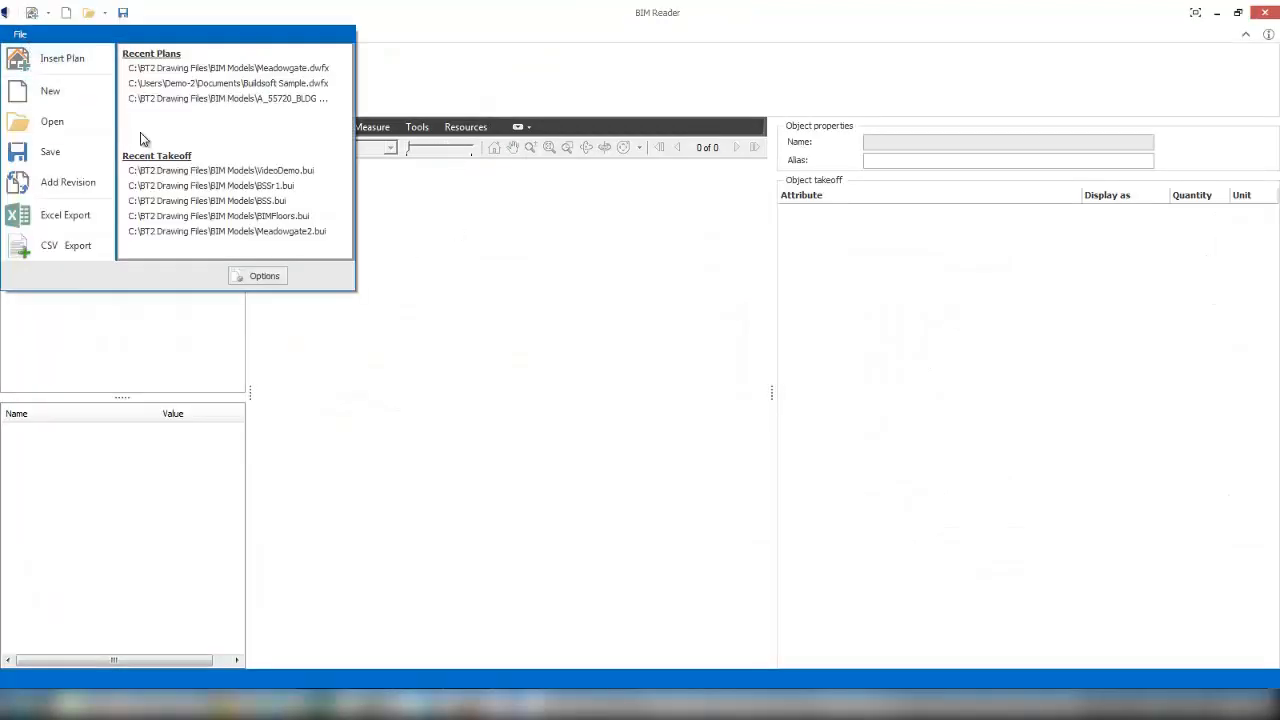
pyautogui.moveTo(218, 168)
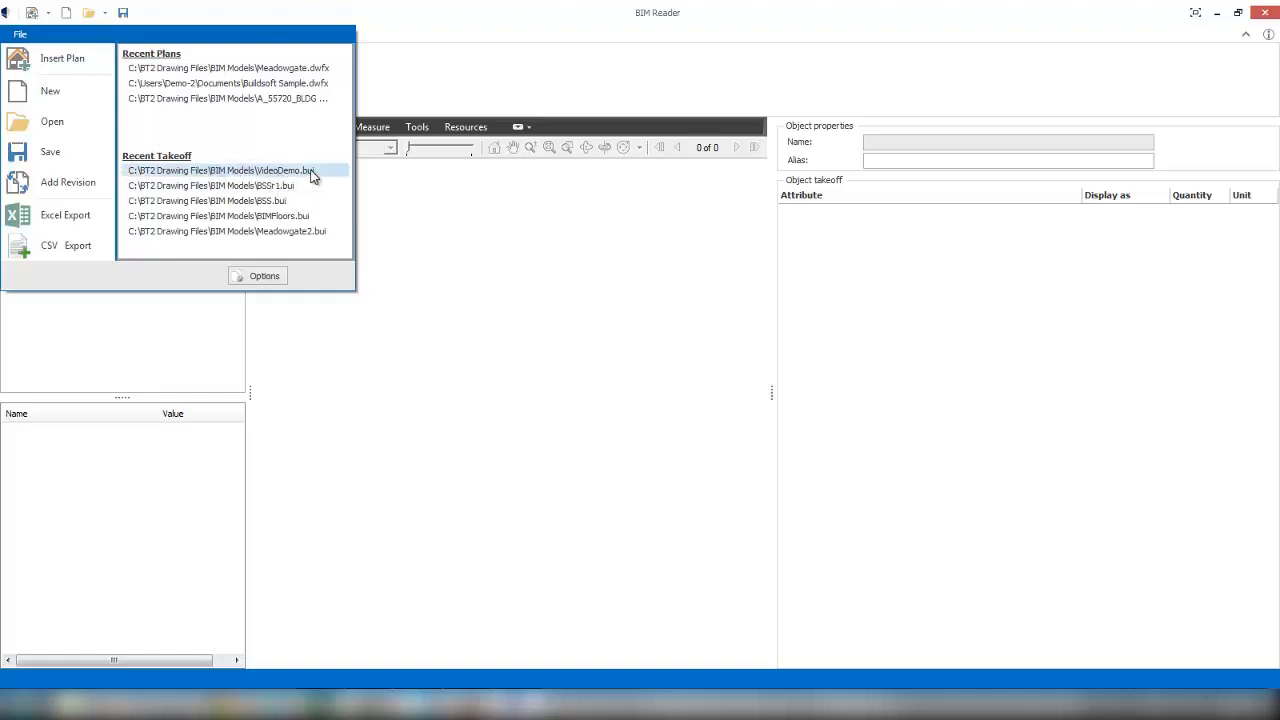
pyautogui.click(220, 170)
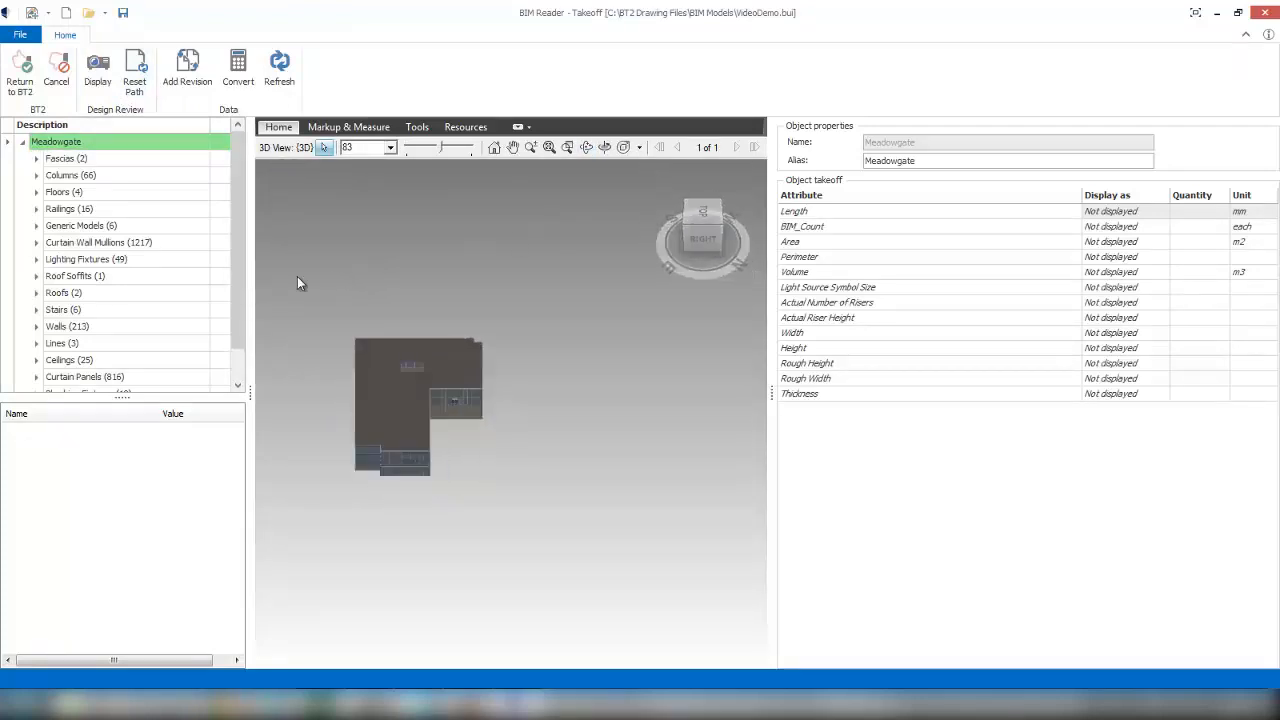
# - Drill down Walls > Basic Wall to the Partn - 100 - 1/2Hr type showing 1102 m2
pyautogui.scroll(-3)
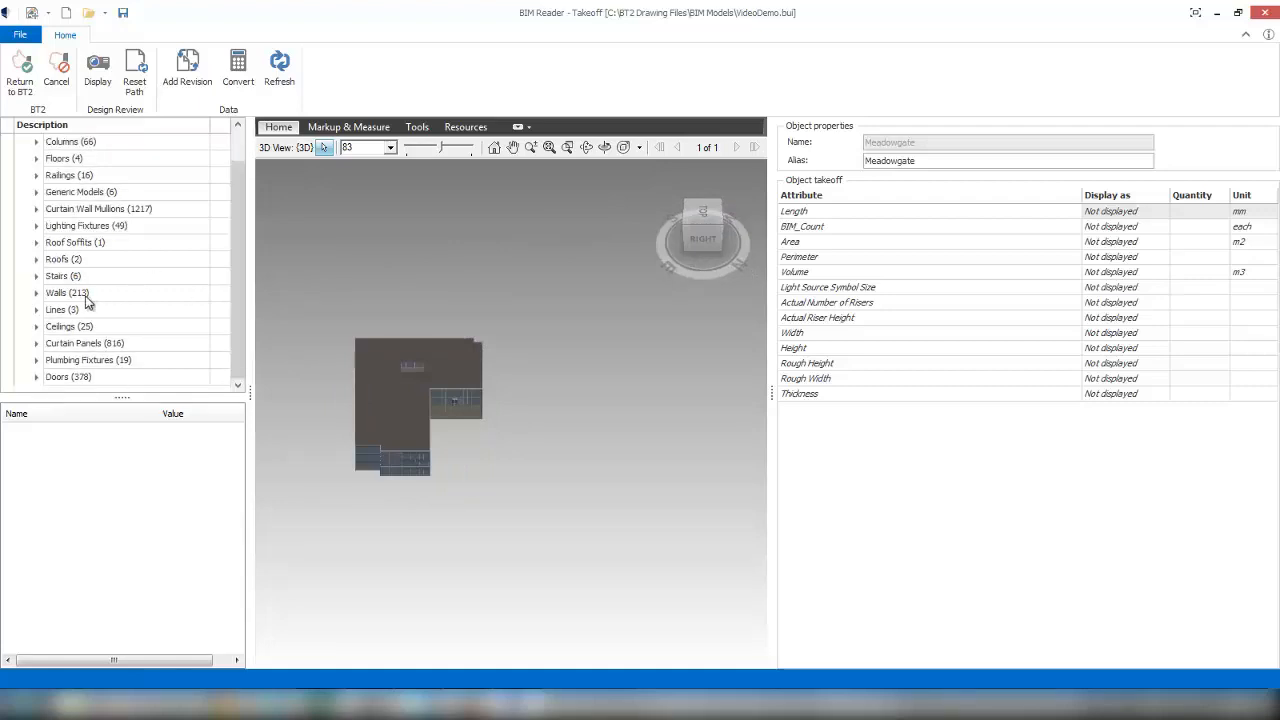
pyautogui.click(68, 292)
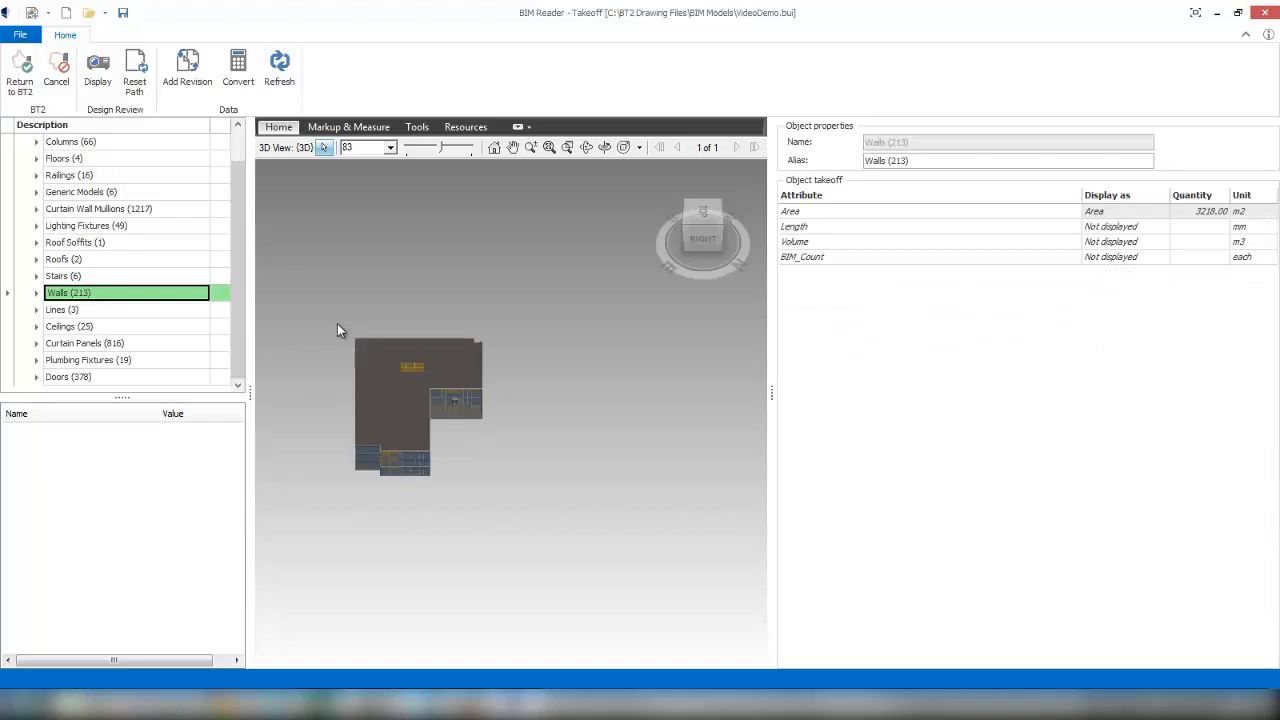
pyautogui.moveTo(1178, 228)
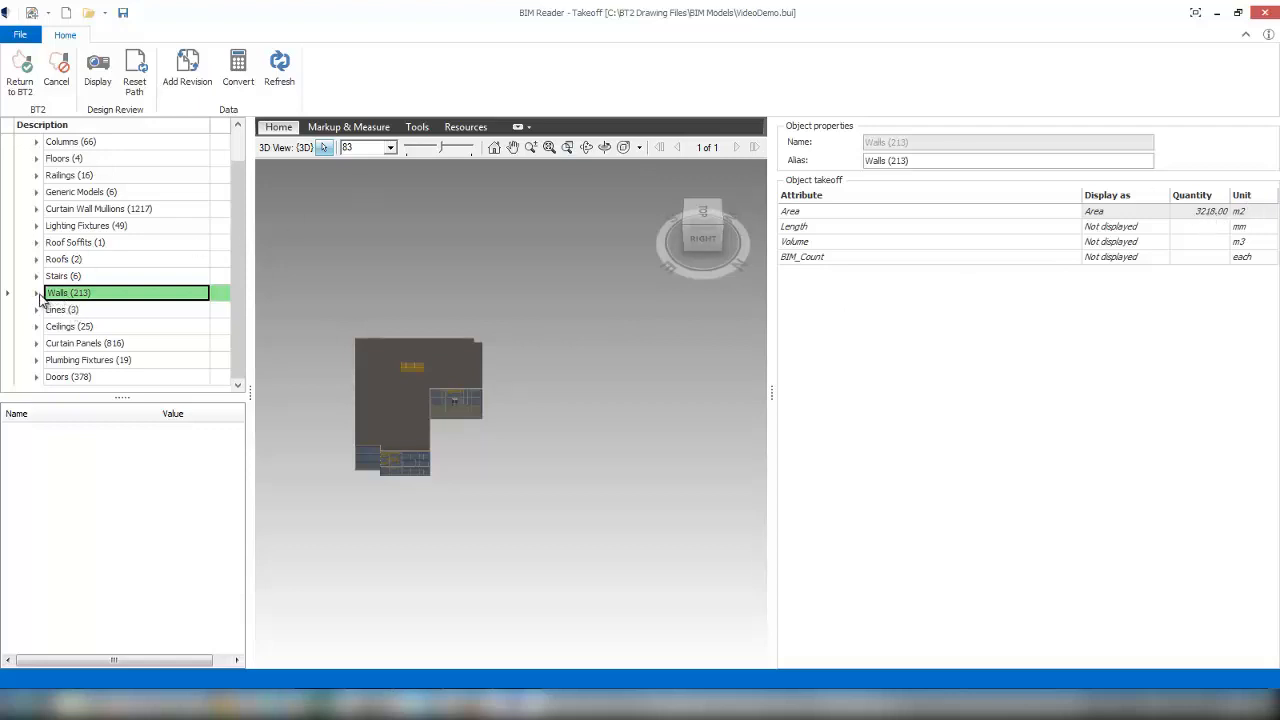
pyautogui.click(36, 292)
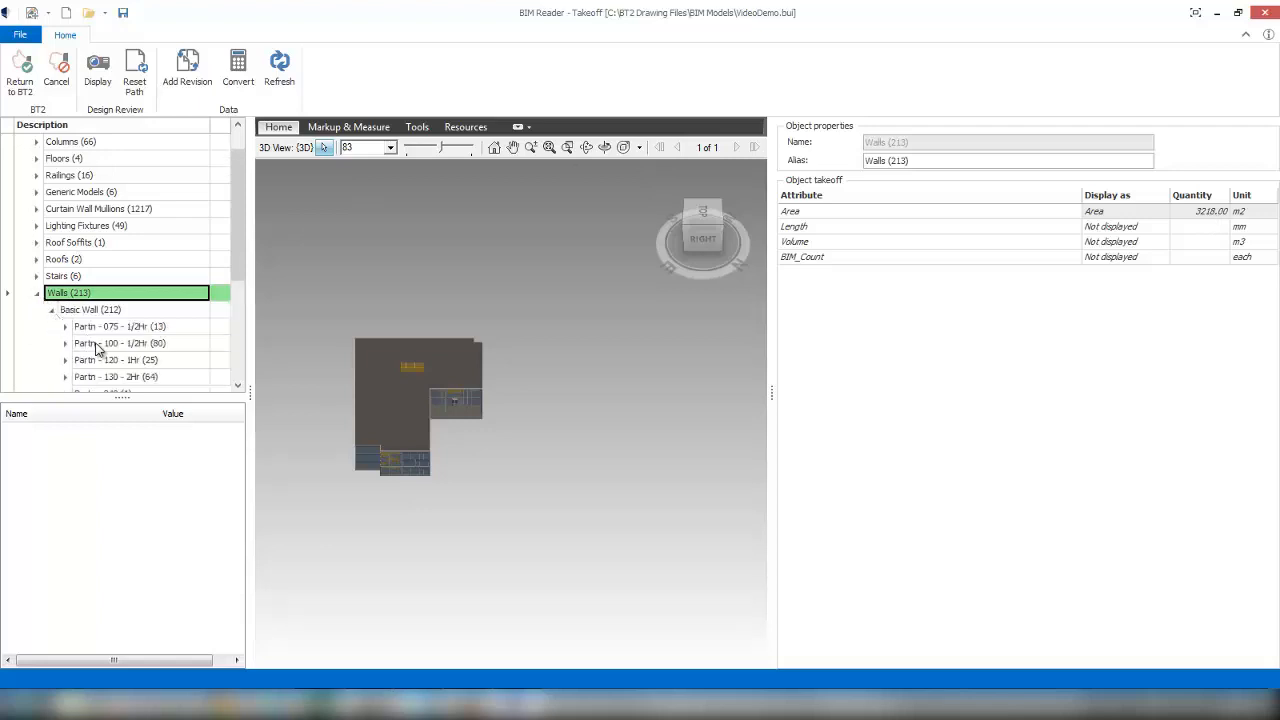
pyautogui.click(120, 344)
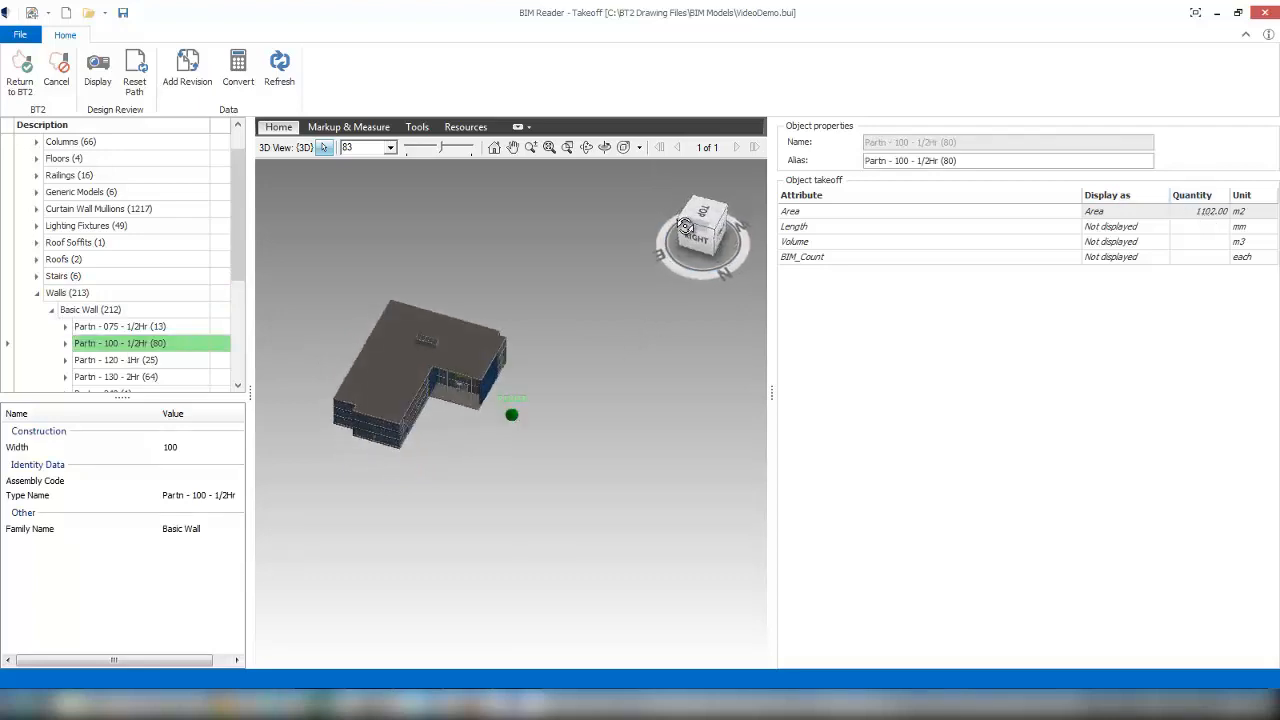
# - Change the wall type's visibility so the whole Meadowgate building shows in 3D
pyautogui.rightClick(120, 344)
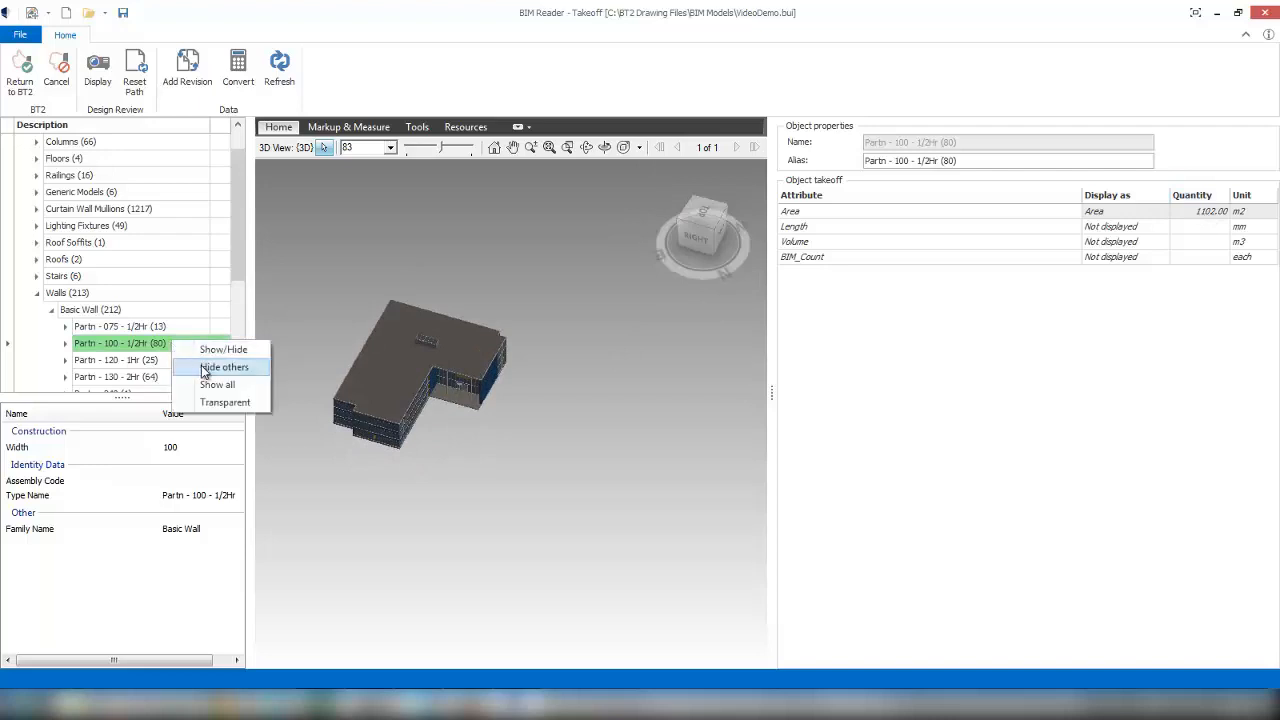
pyautogui.click(224, 366)
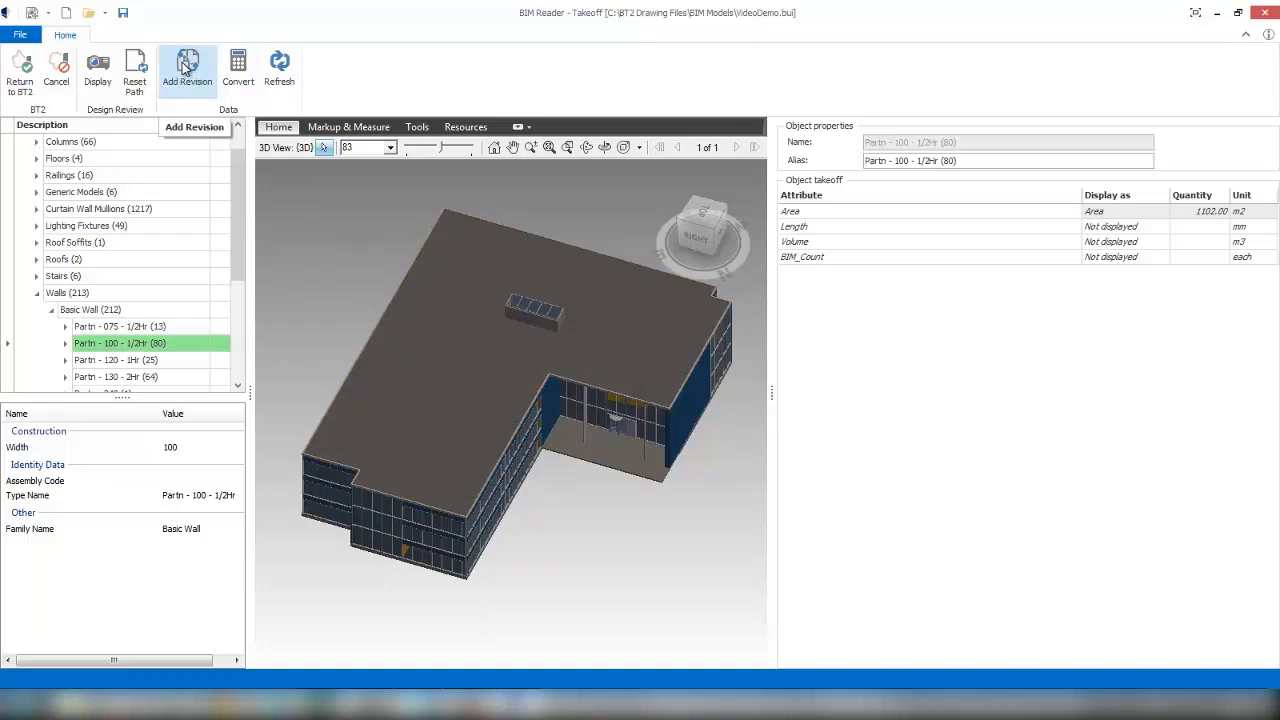
pyautogui.moveTo(196, 90)
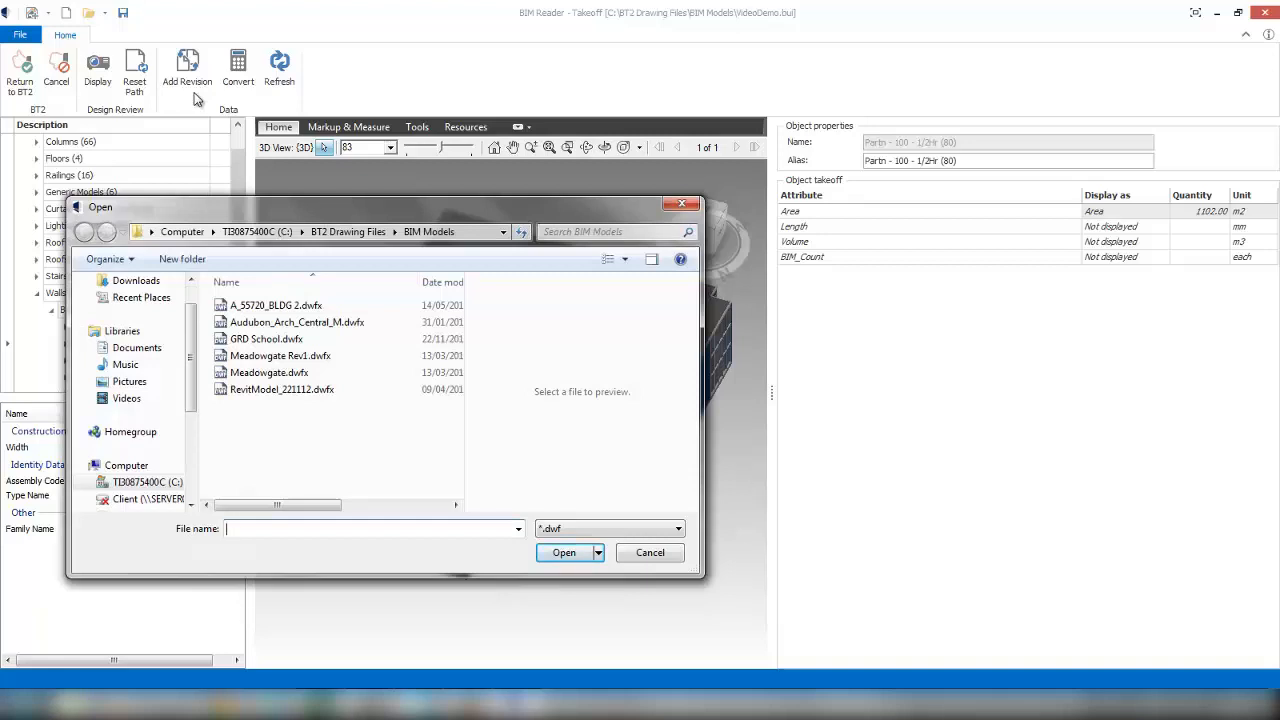
# - Load Meadowgate Rev1.dwfx as the revision model for the takeoff
pyautogui.click(280, 356)
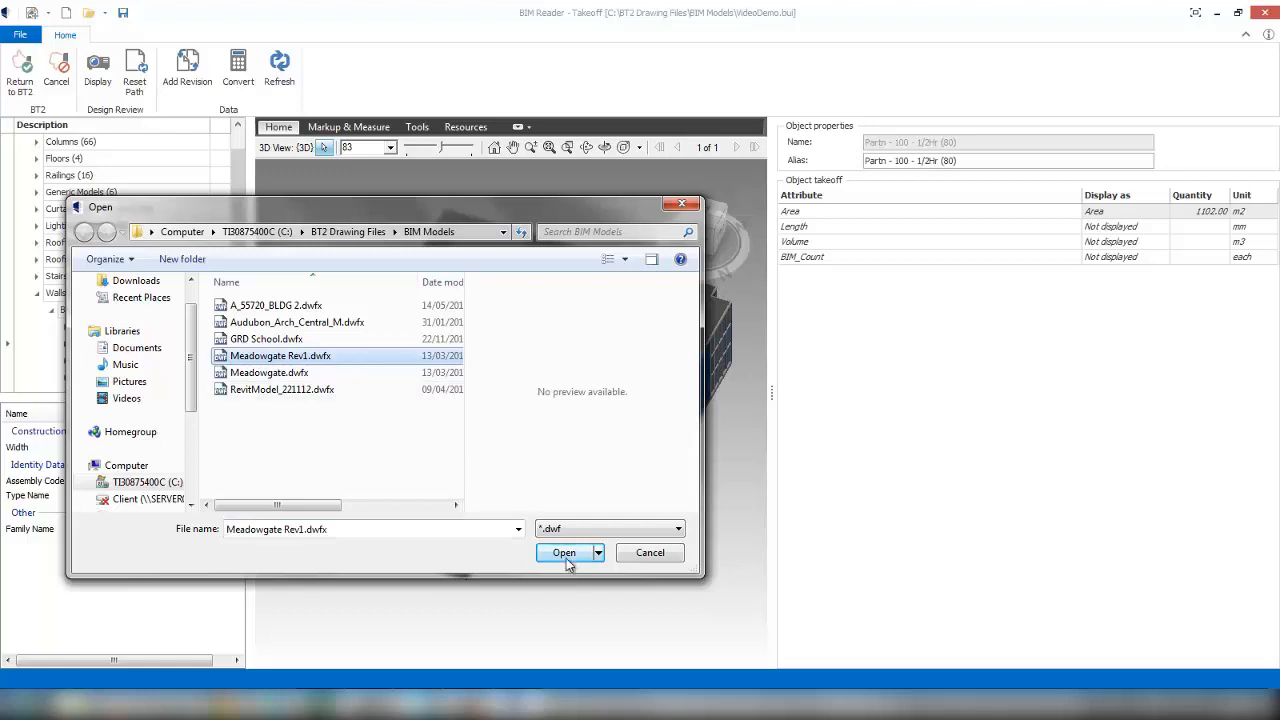
pyautogui.click(564, 552)
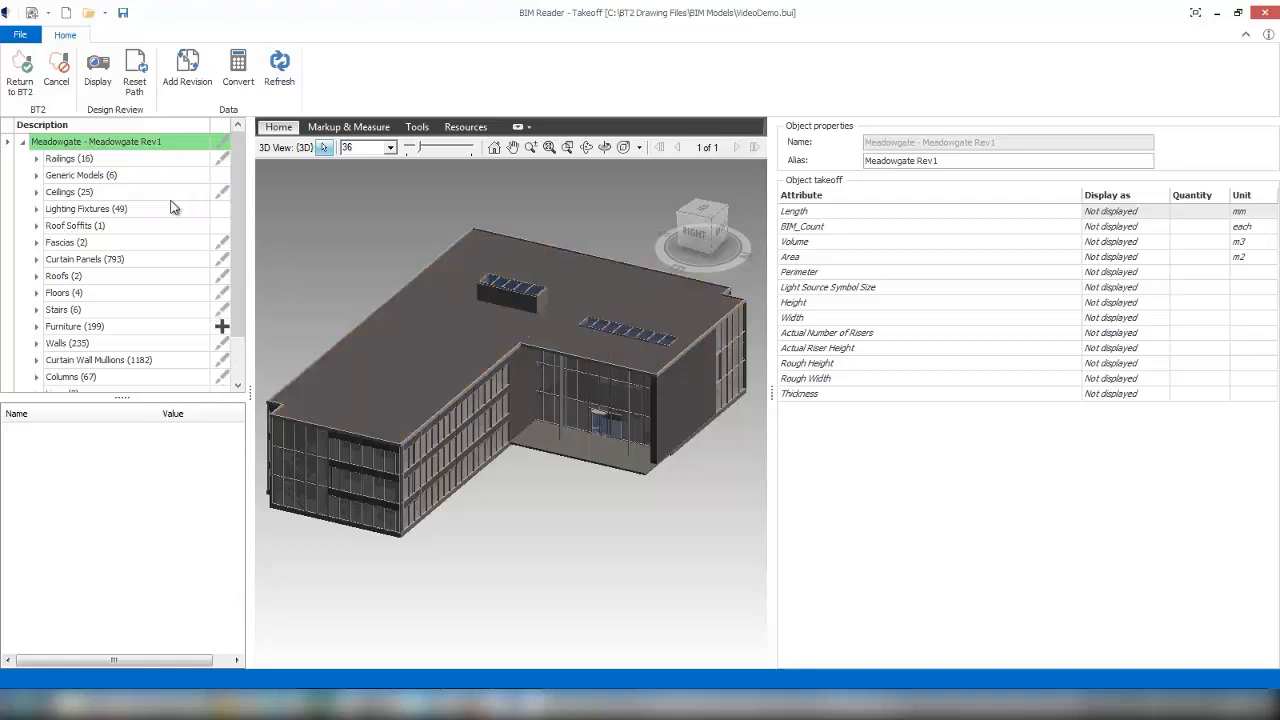
# - Select the Furniture (199) category of the Rev1 model to show its takeoff attributes
pyautogui.scroll(-3)
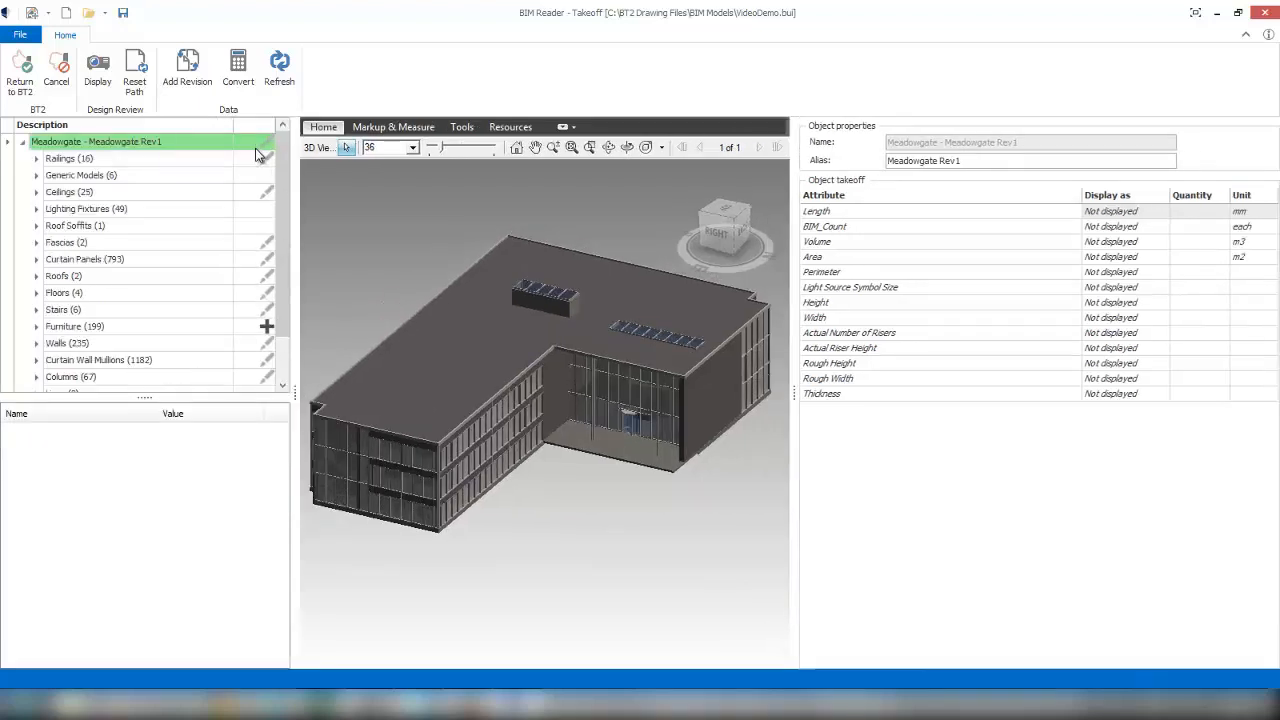
pyautogui.scroll(-3)
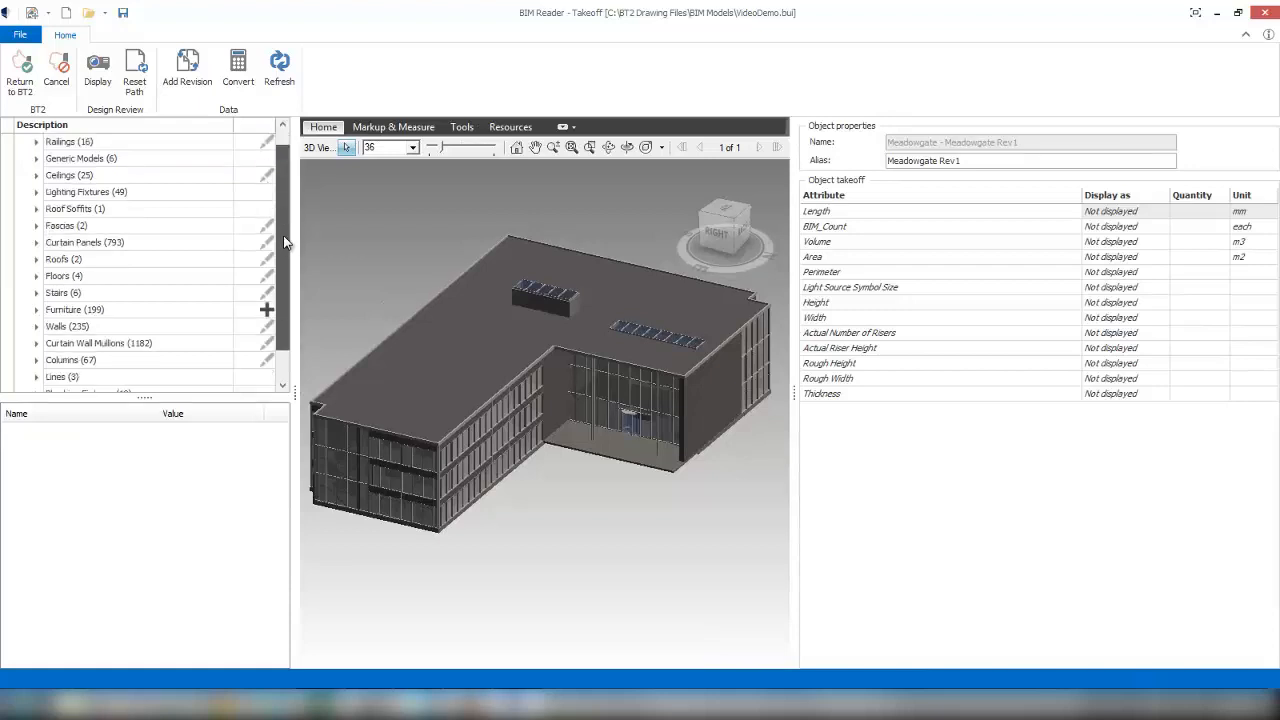
pyautogui.scroll(-3)
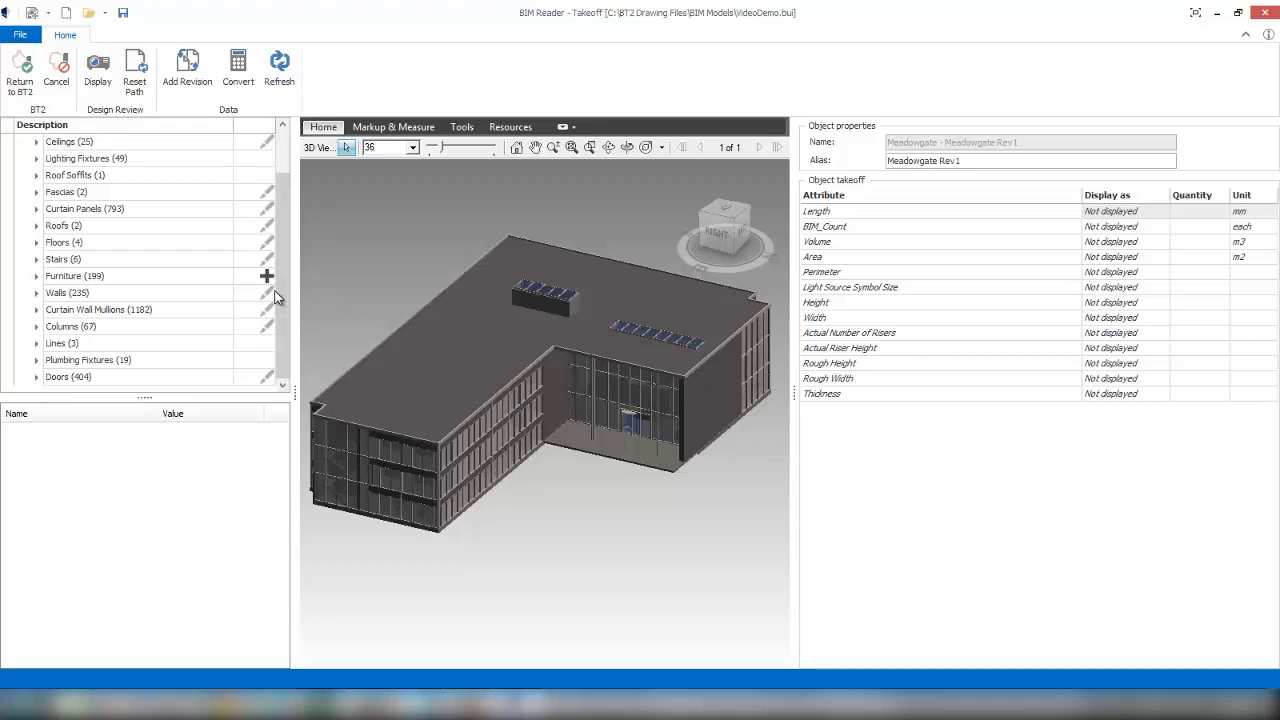
pyautogui.click(76, 276)
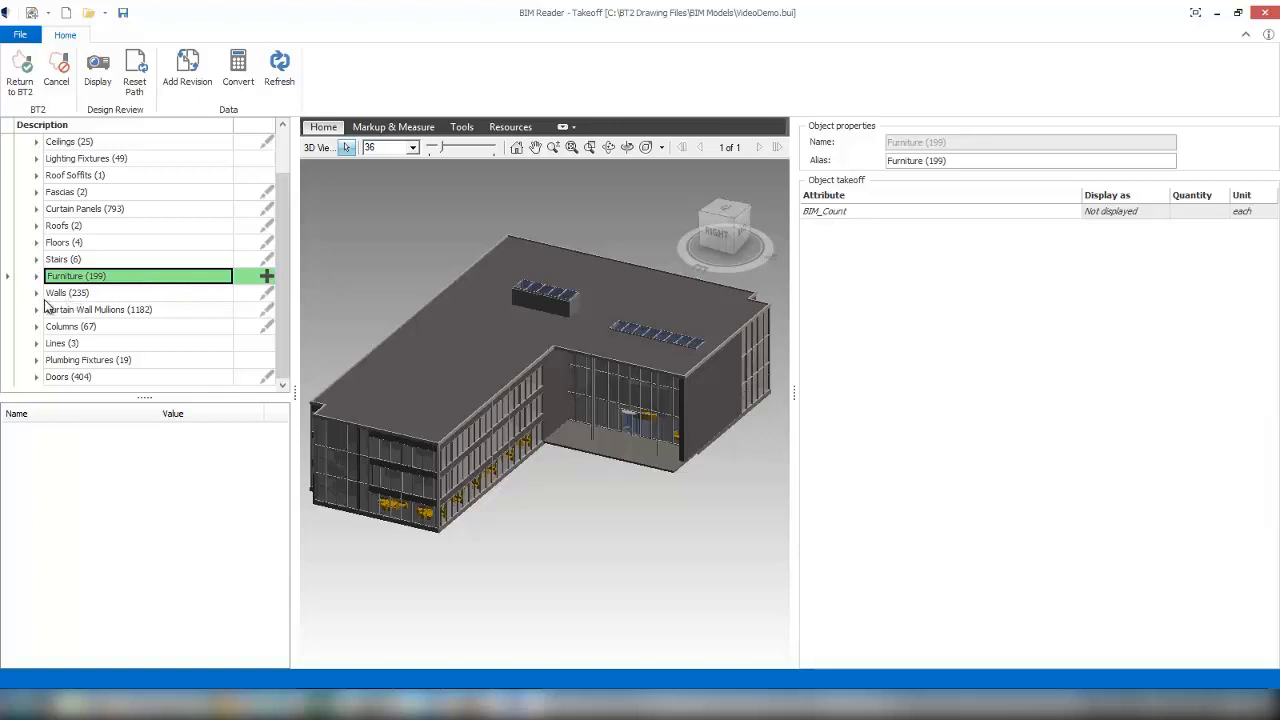
# - Expand Walls > Basic Wall to Partn - 100 - 1/2Hr (1074 m2) and list its individual walls
pyautogui.click(36, 292)
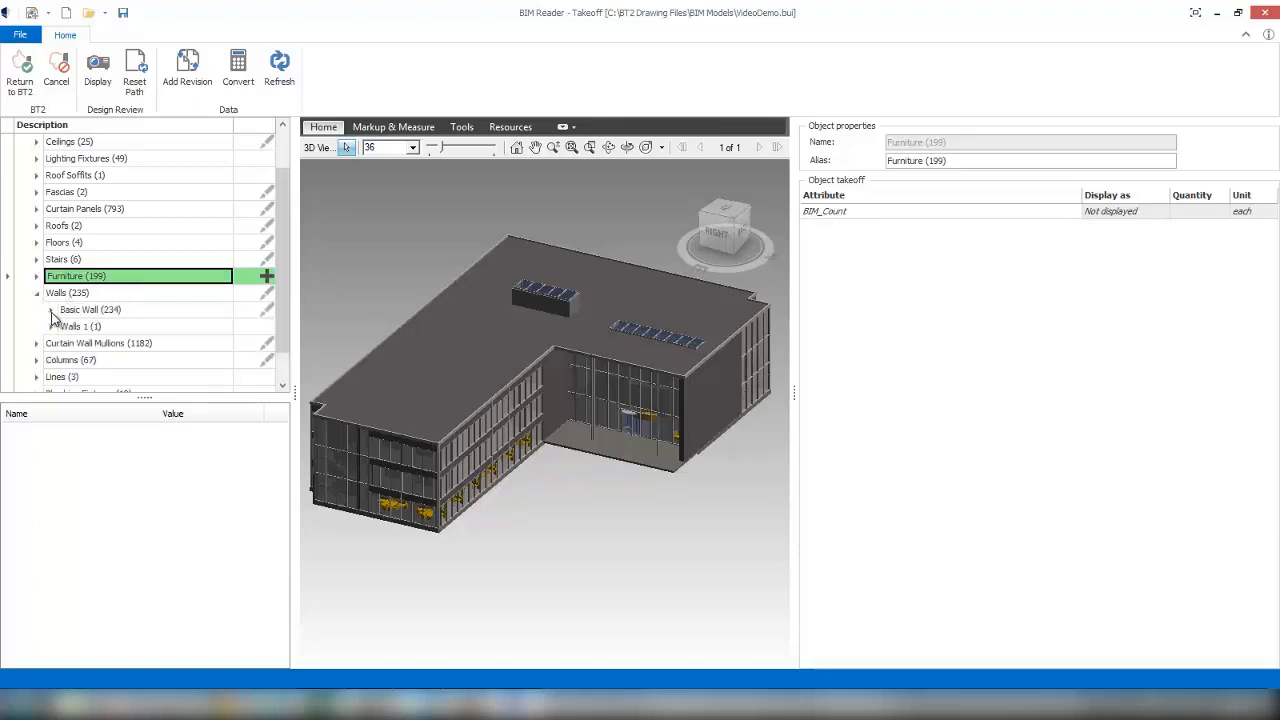
pyautogui.click(70, 292)
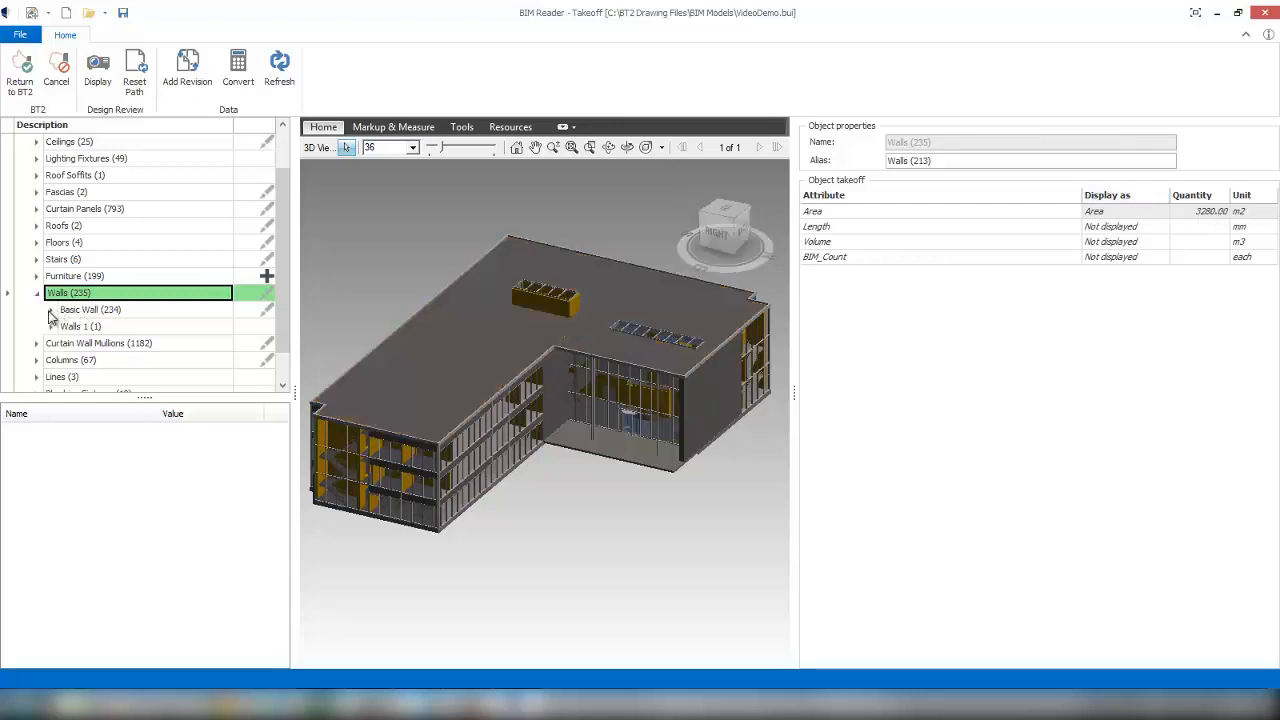
pyautogui.click(52, 308)
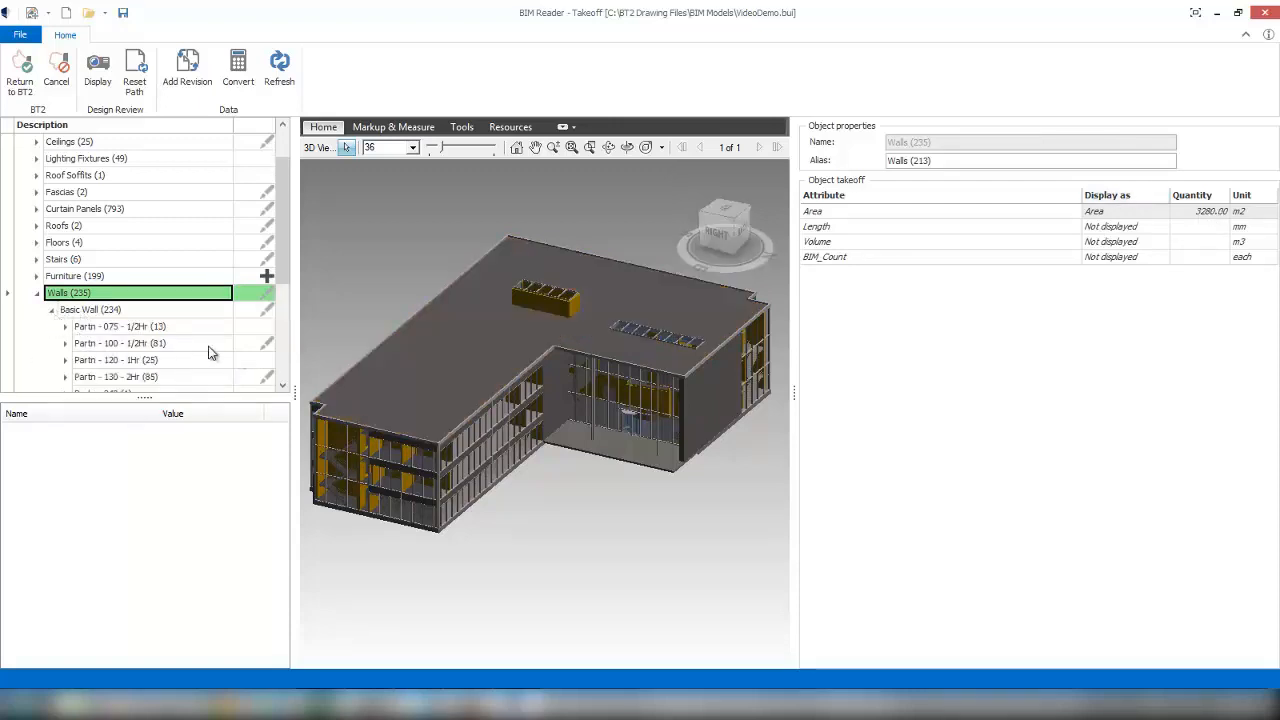
pyautogui.click(120, 344)
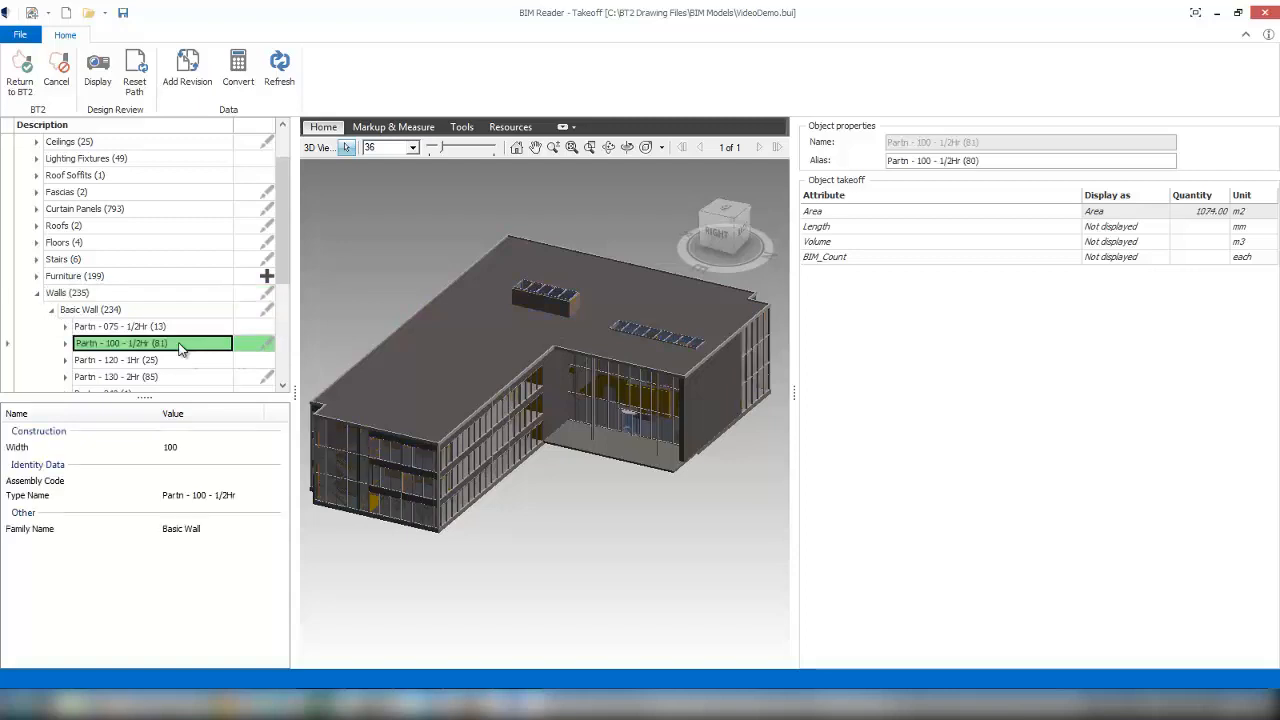
pyautogui.moveTo(246, 358)
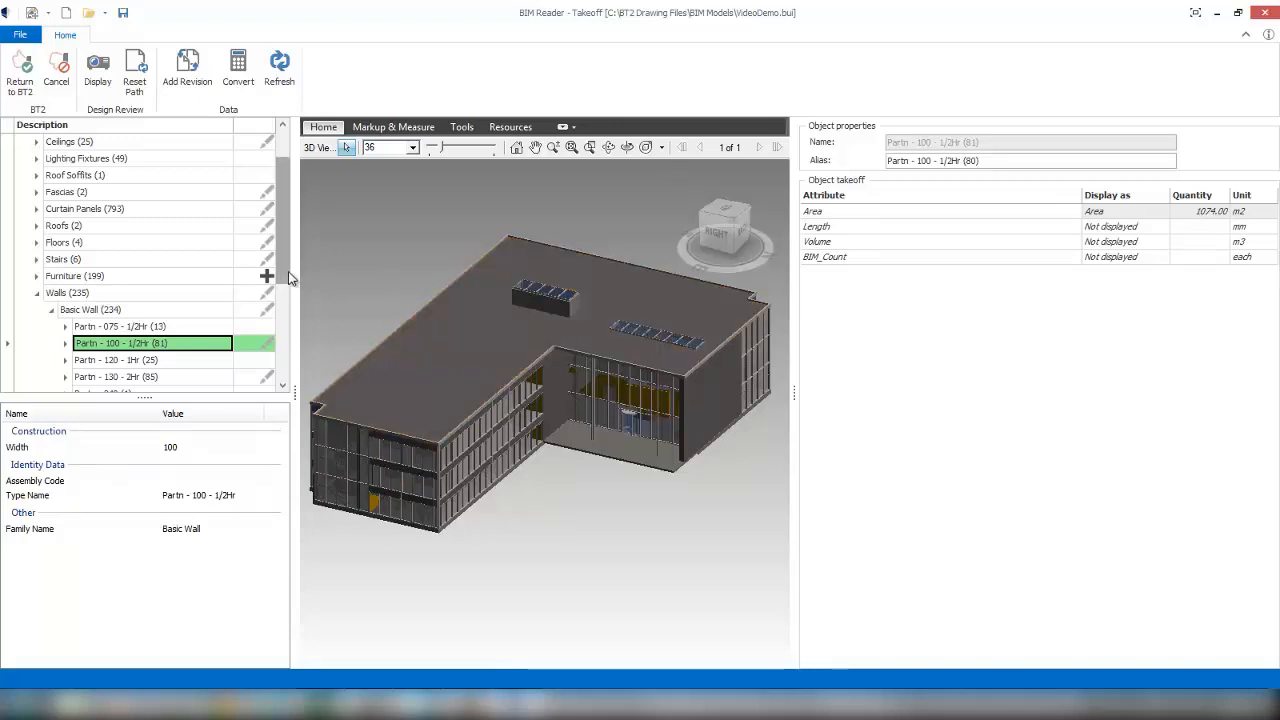
pyautogui.scroll(-3)
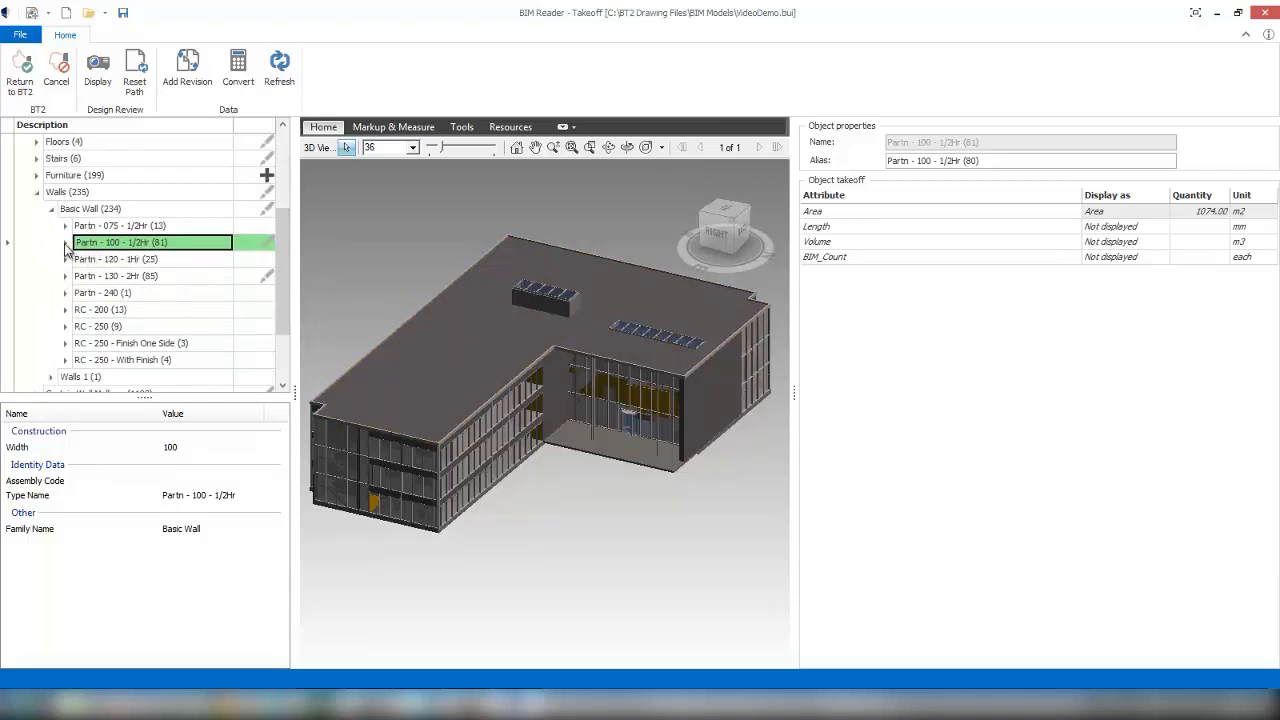
pyautogui.click(64, 242)
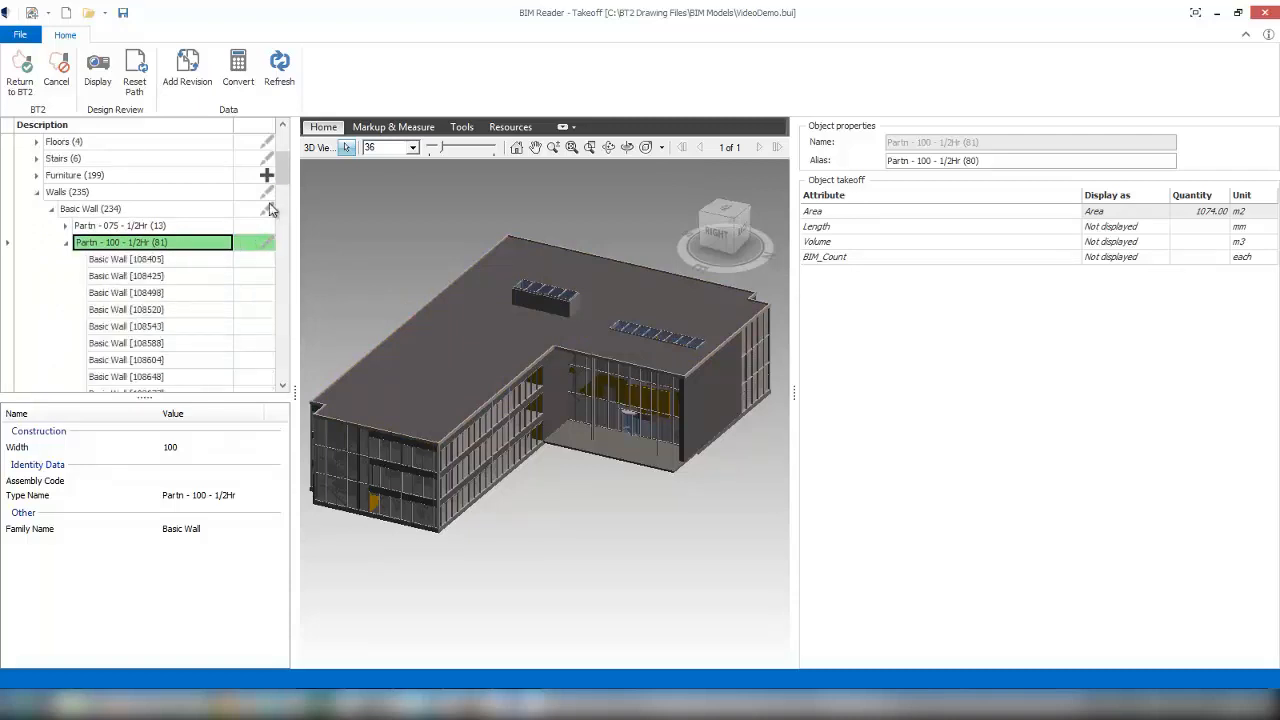
pyautogui.scroll(-3)
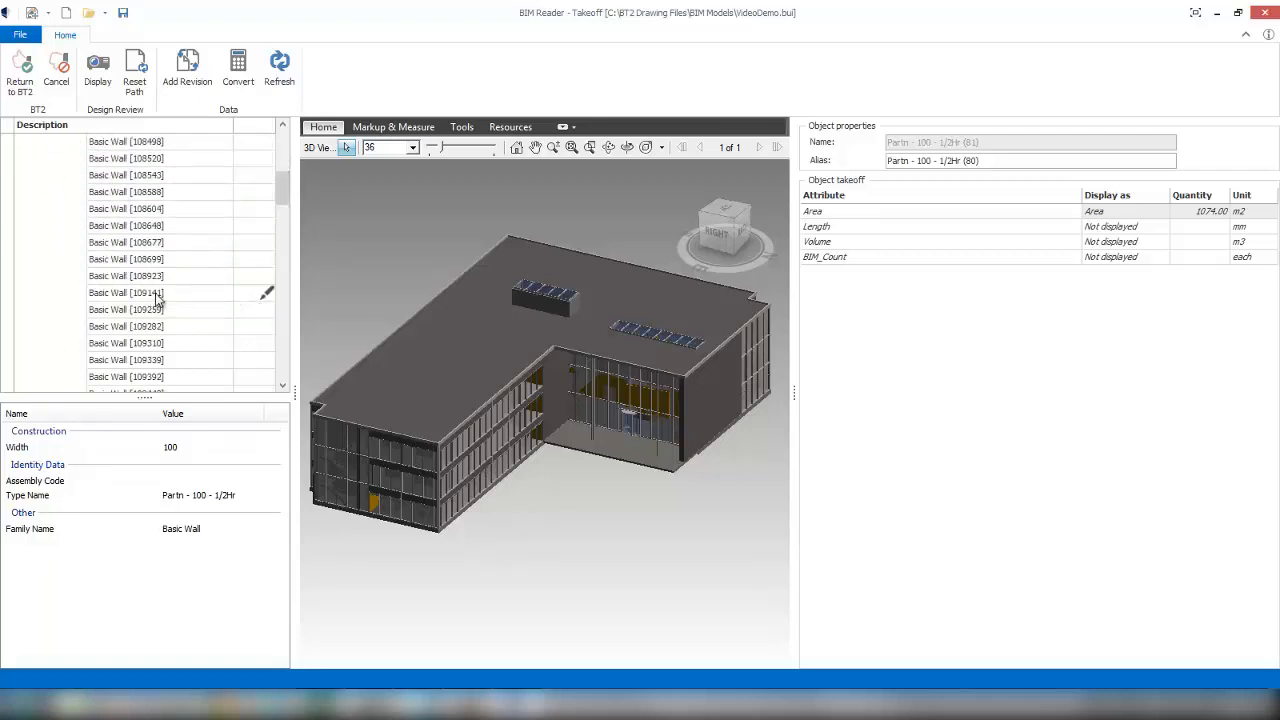
# - Select Basic Wall [109141] to show its 122 m² area, 36920 mm length and constraints
pyautogui.click(126, 292)
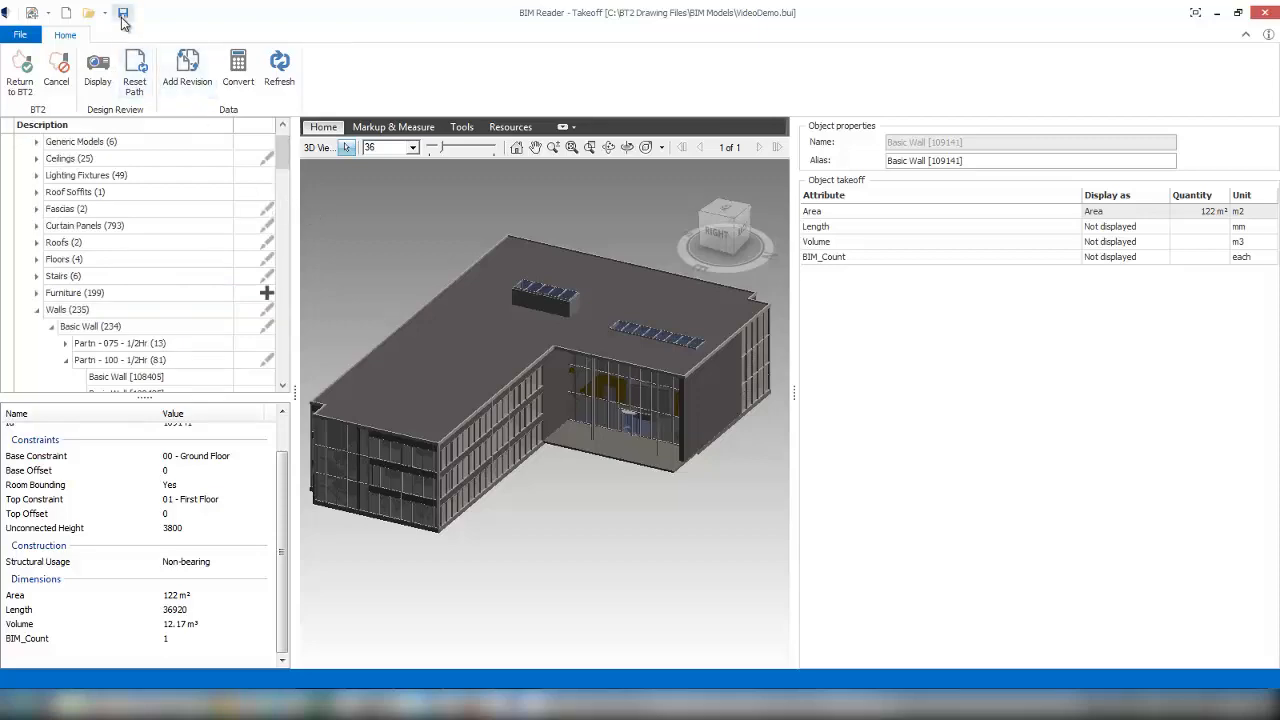
# - Save the takeoff as Meadowgate - Meadowgate Rev1.bui and confirm the file saved
pyautogui.click(124, 12)
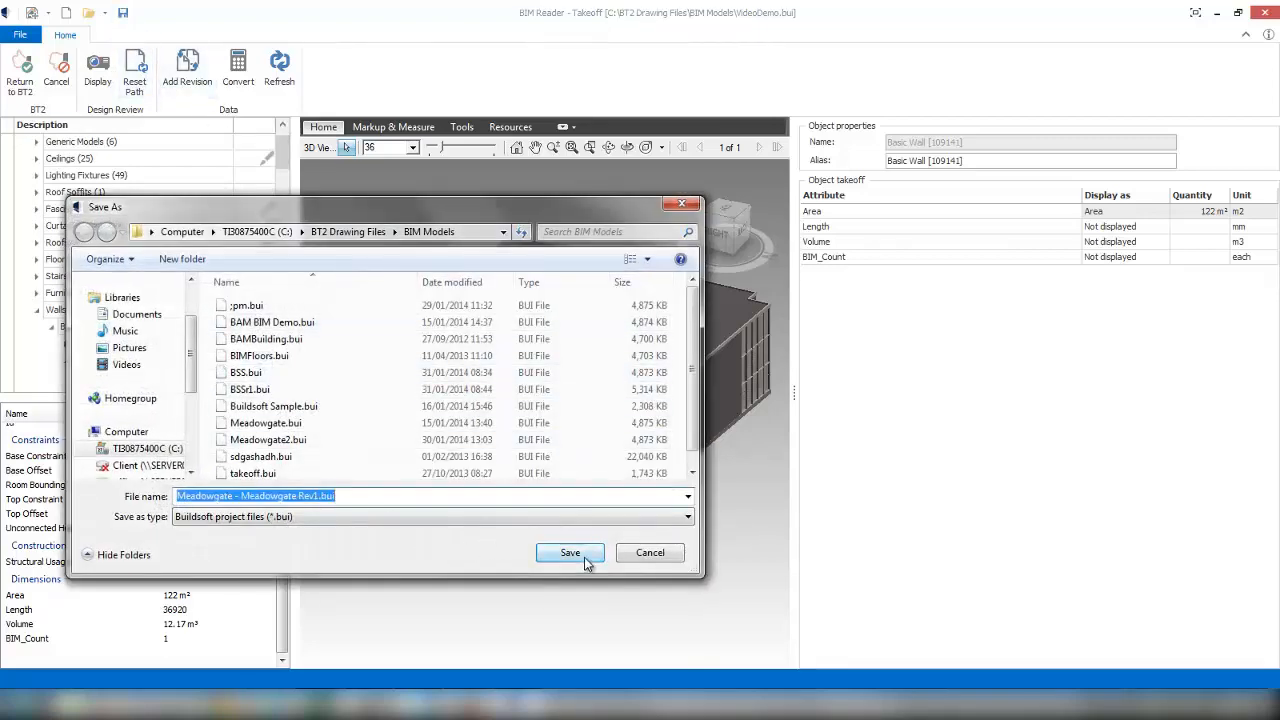
pyautogui.click(568, 552)
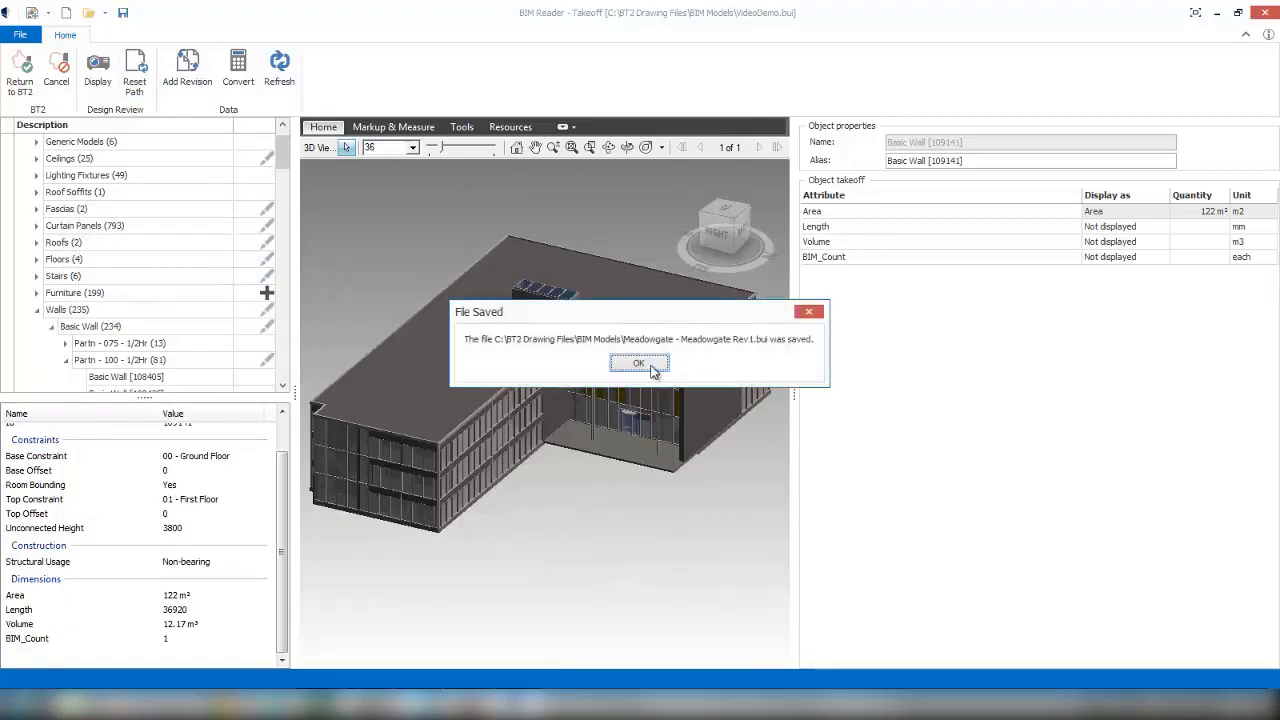
pyautogui.click(640, 362)
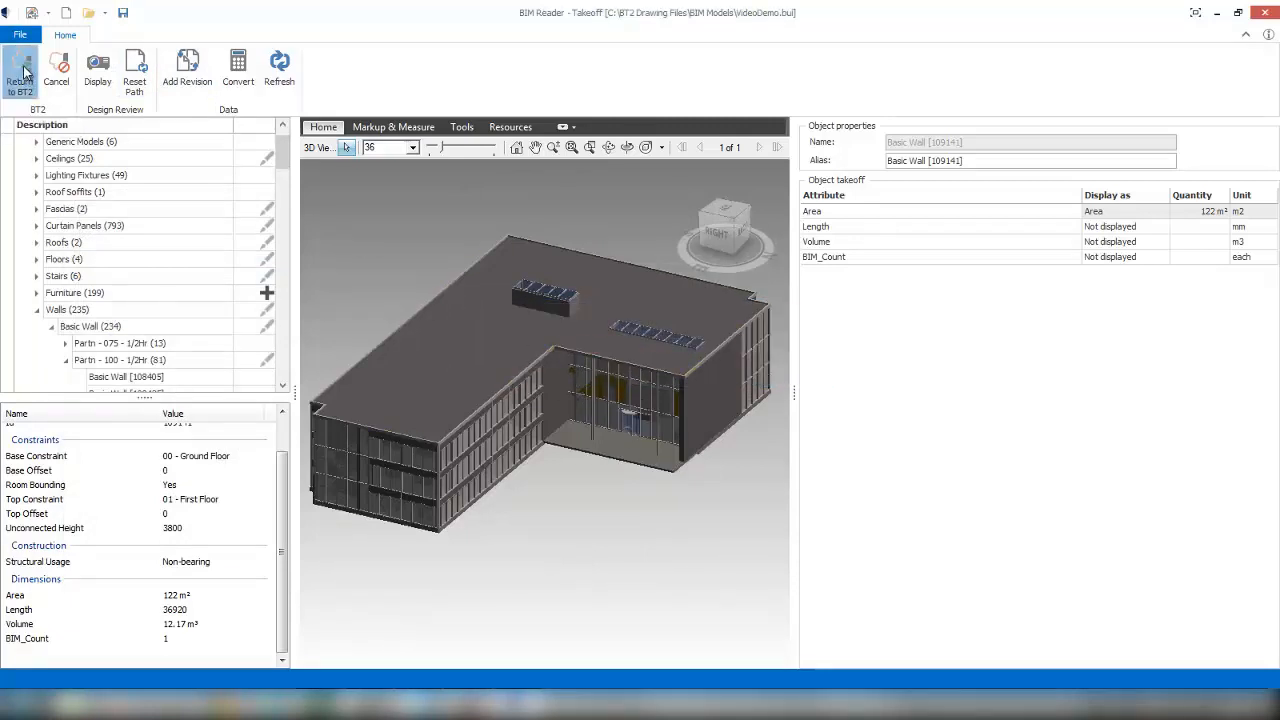
# - Return to BT2 and select the Partn - 100 - 1/2Hr estimate item now showing 1,074.00 m2
pyautogui.click(20, 76)
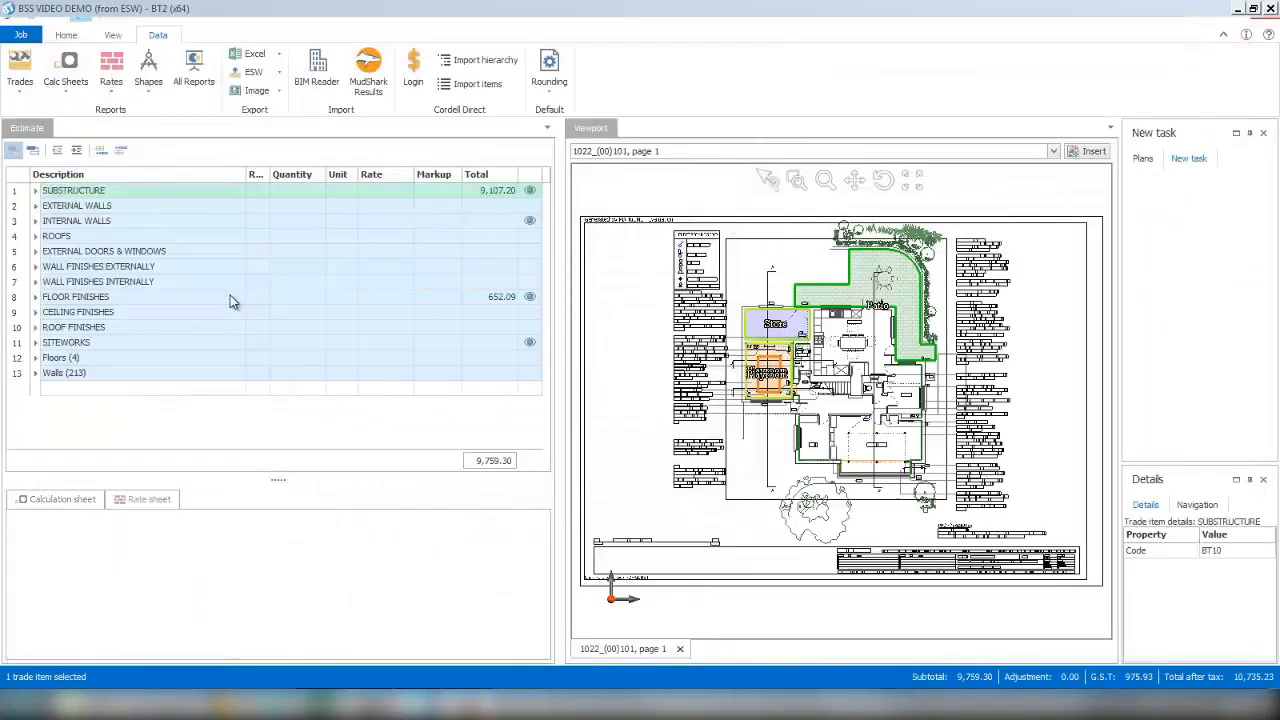
pyautogui.click(36, 372)
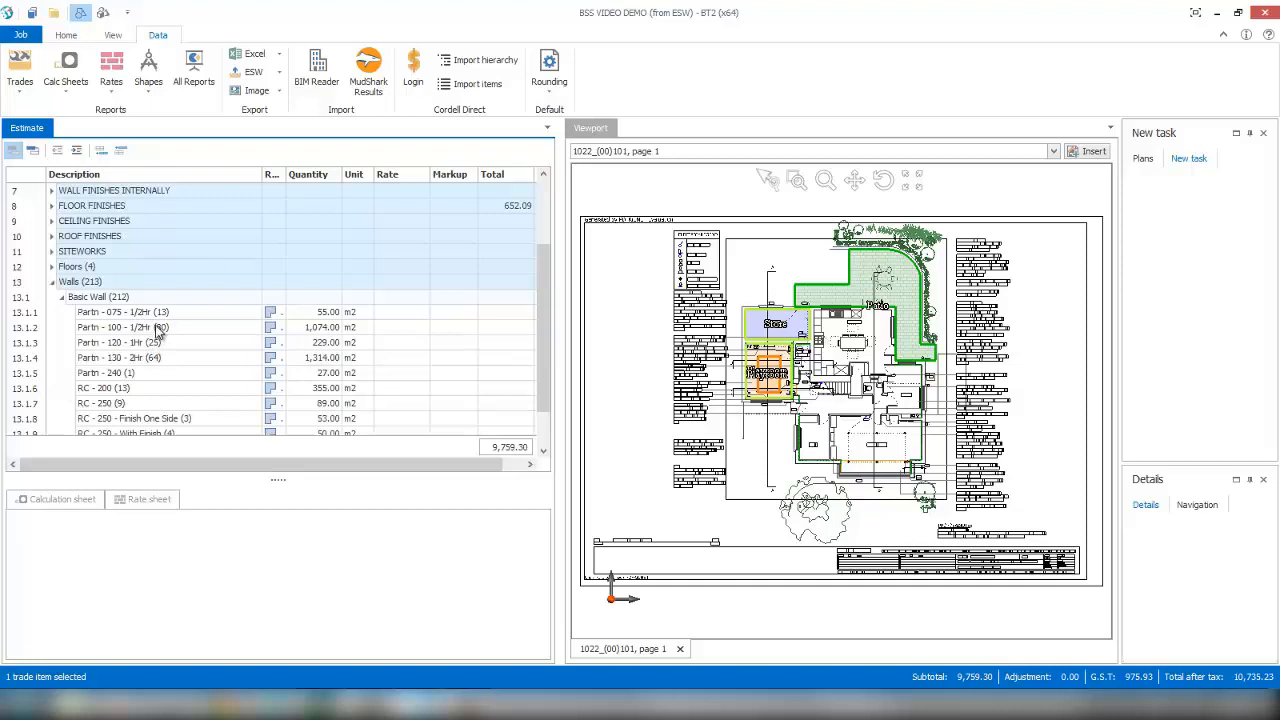
pyautogui.click(130, 328)
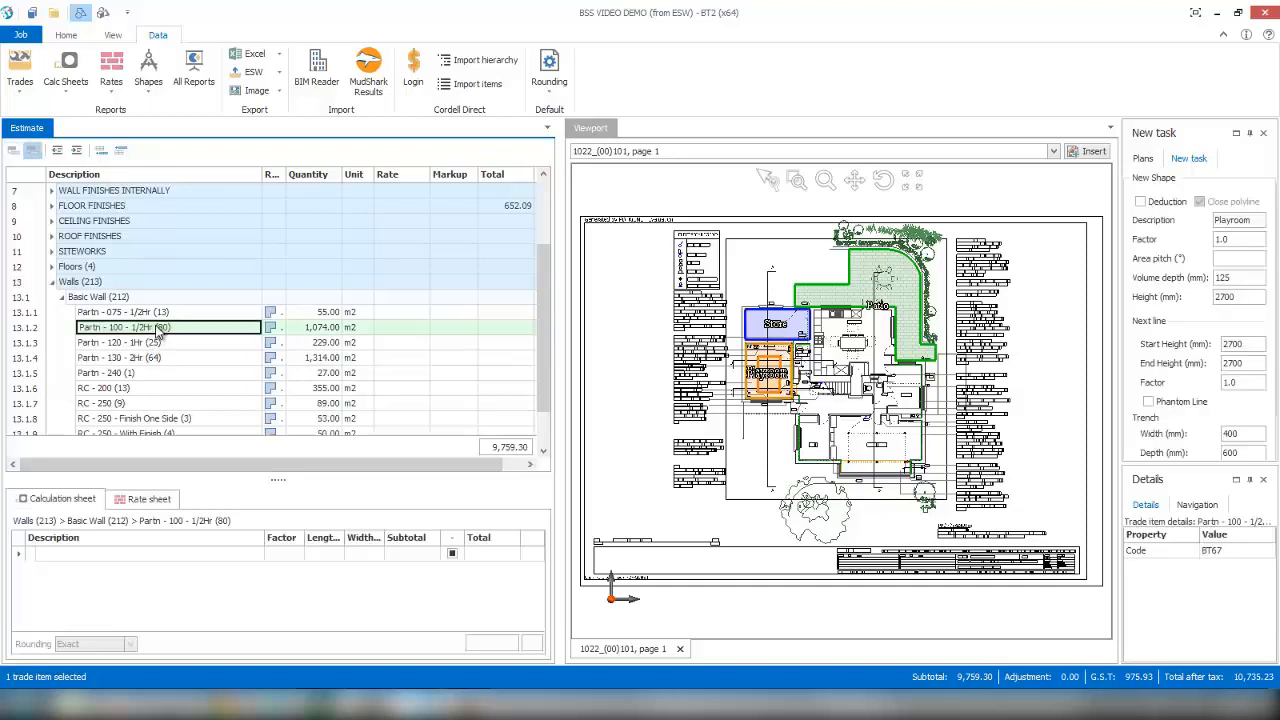